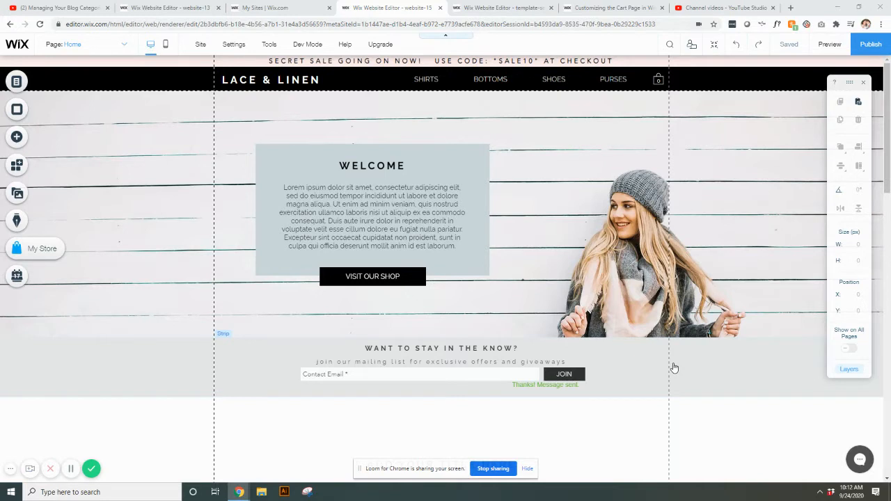
Show the Site Menu panel listing Home, Shirts, Bottoms, Shoes, Purses and other pages.
{"action": "left_click", "coordinate": [418, 80]}
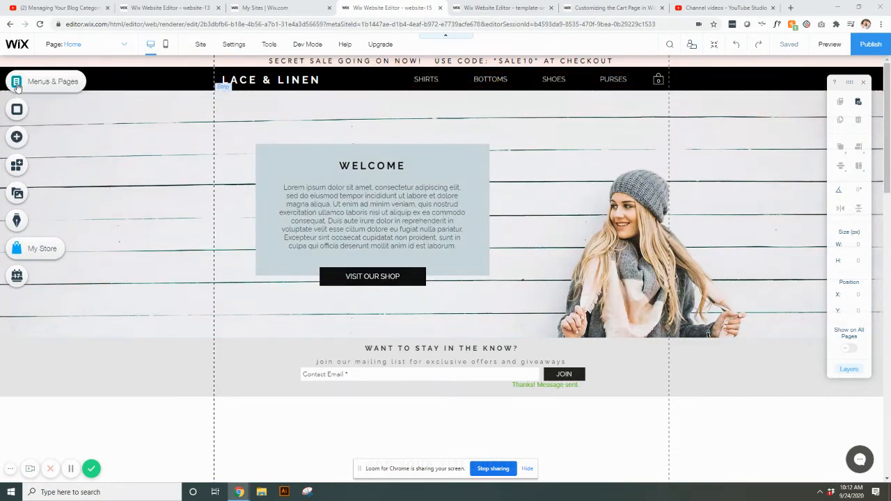
{"action": "left_click", "coordinate": [17, 81]}
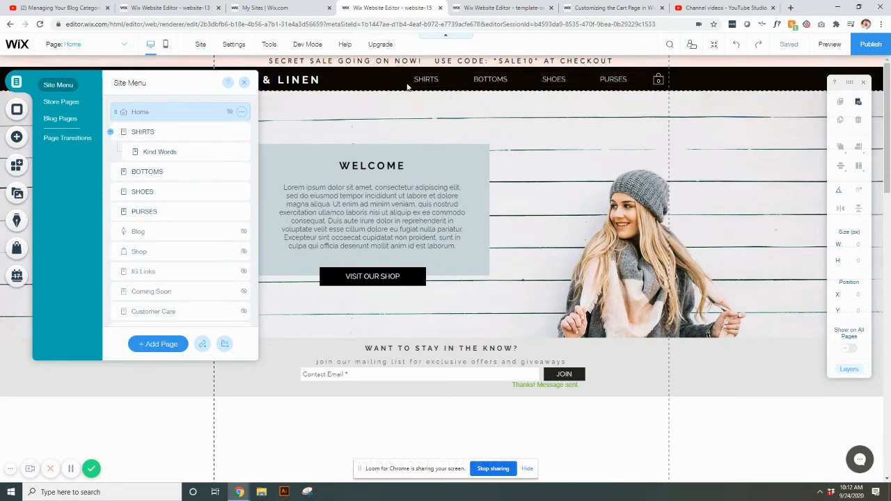
{"action": "mouse_move", "coordinate": [550, 90]}
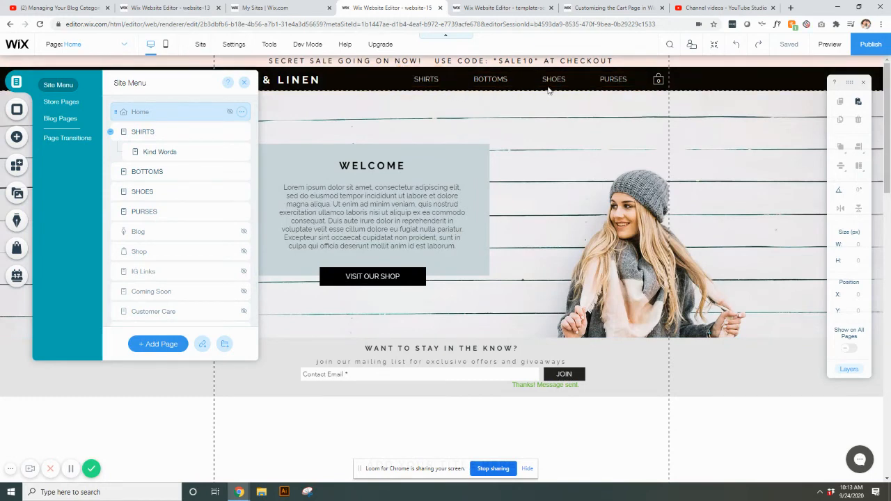
Add a new blank page and name it JEWELRY.
{"action": "left_click", "coordinate": [373, 211]}
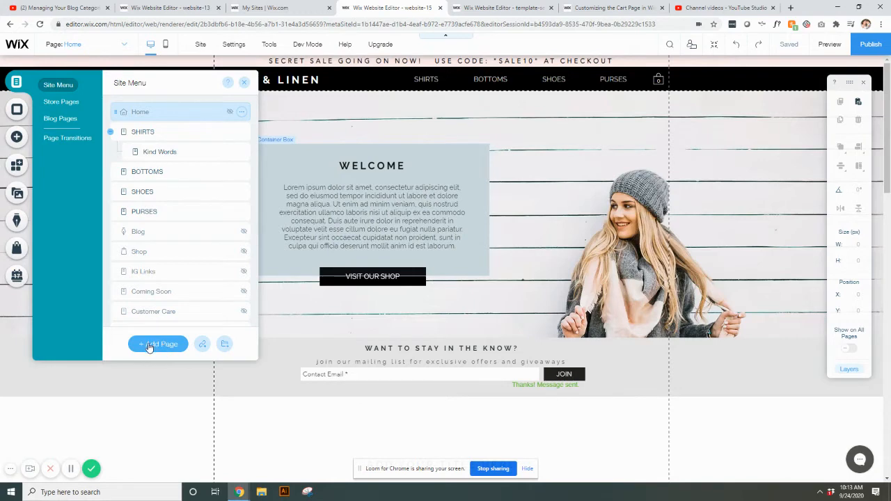
{"action": "left_click", "coordinate": [159, 344]}
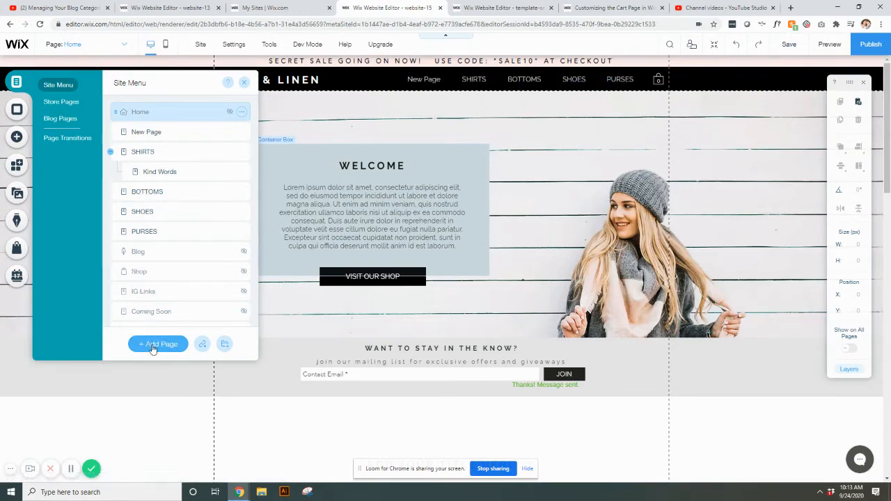
{"action": "left_click", "coordinate": [157, 343]}
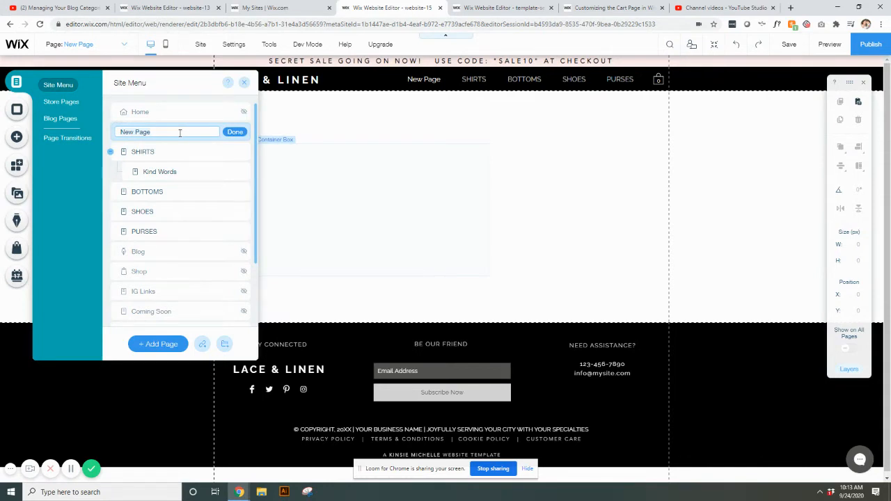
{"action": "type", "text": "JEWELRY"}
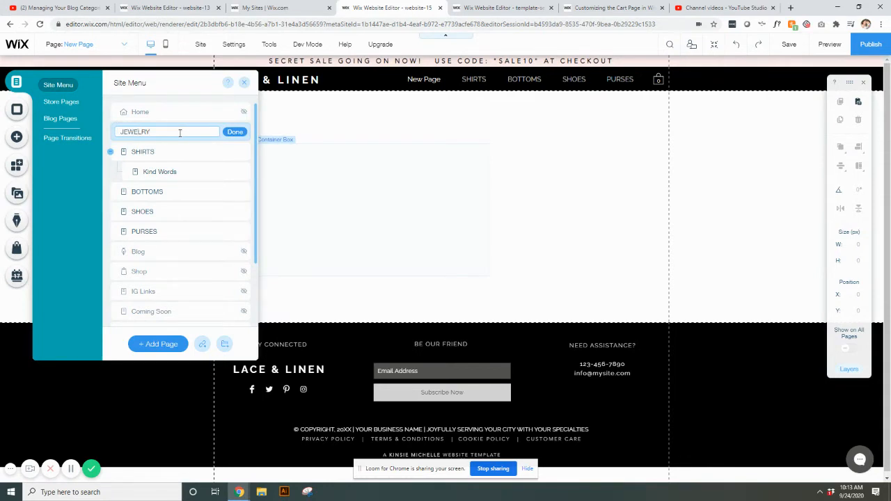
{"action": "left_click", "coordinate": [234, 131]}
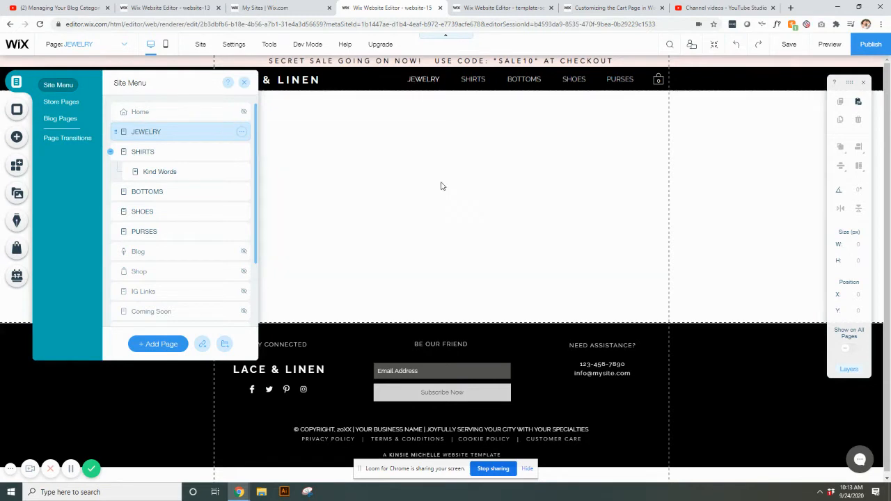
{"action": "mouse_move", "coordinate": [529, 231]}
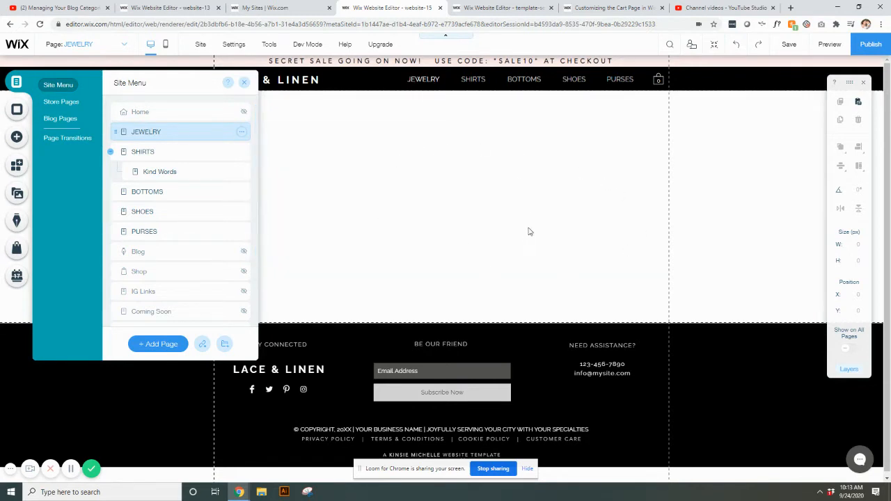
{"action": "mouse_move", "coordinate": [431, 94]}
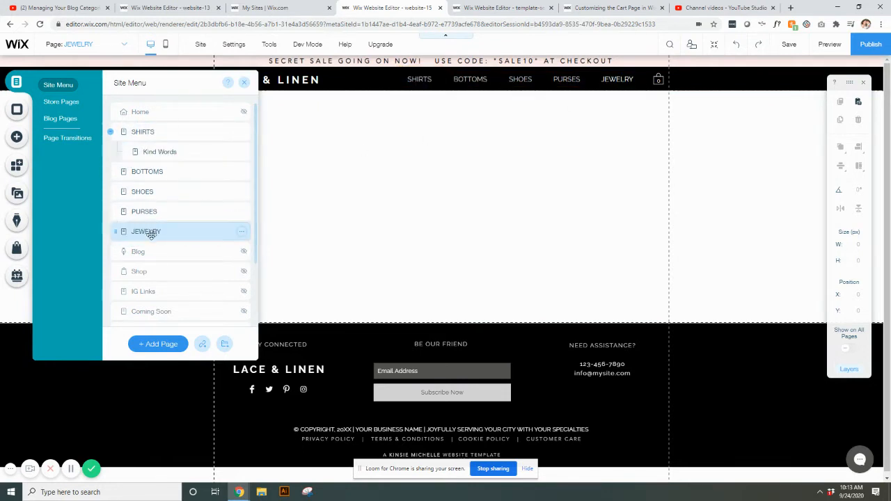
{"action": "mouse_move", "coordinate": [279, 106]}
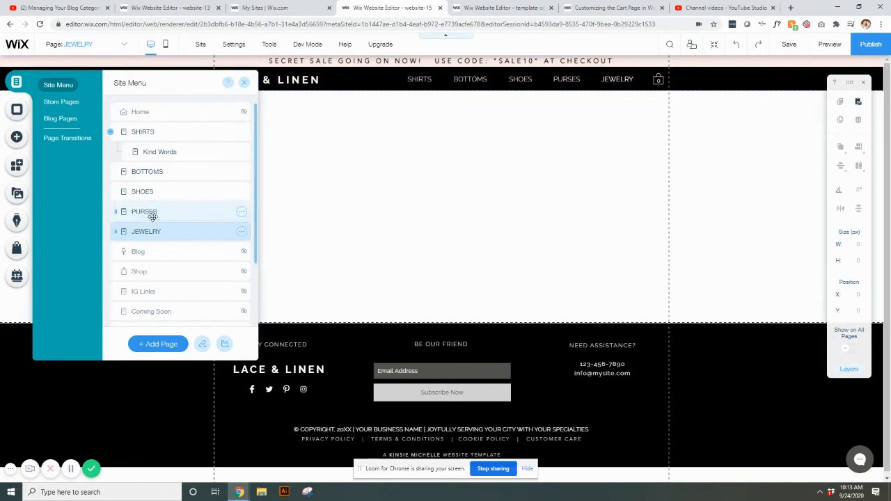
{"action": "mouse_move", "coordinate": [181, 231]}
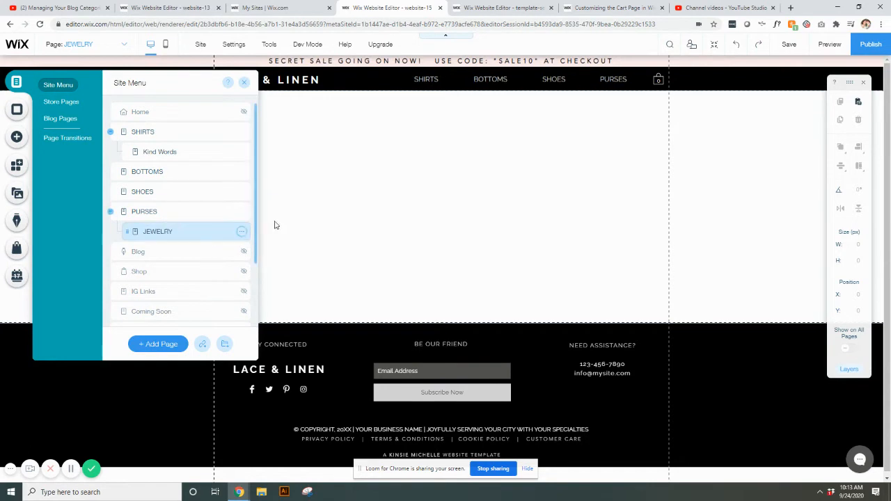
{"action": "mouse_move", "coordinate": [829, 43]}
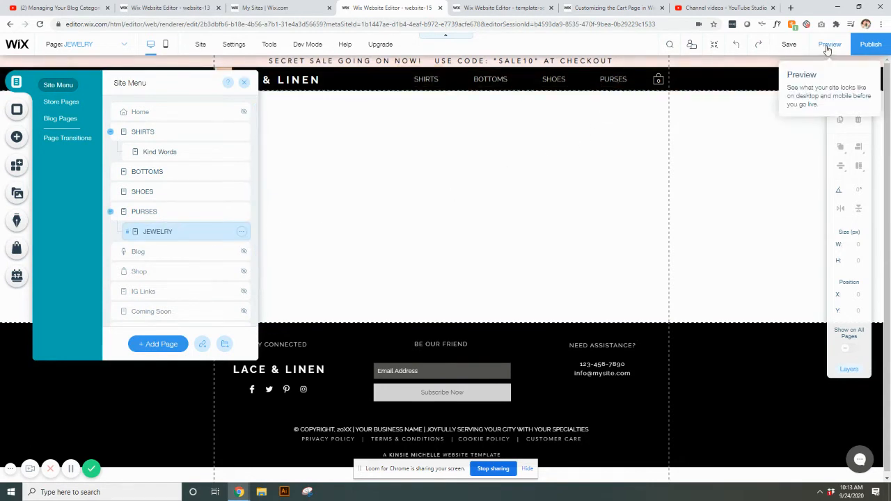
Preview the site to see JEWELRY drop down under PURSES, then return to the editor.
{"action": "left_click", "coordinate": [829, 43]}
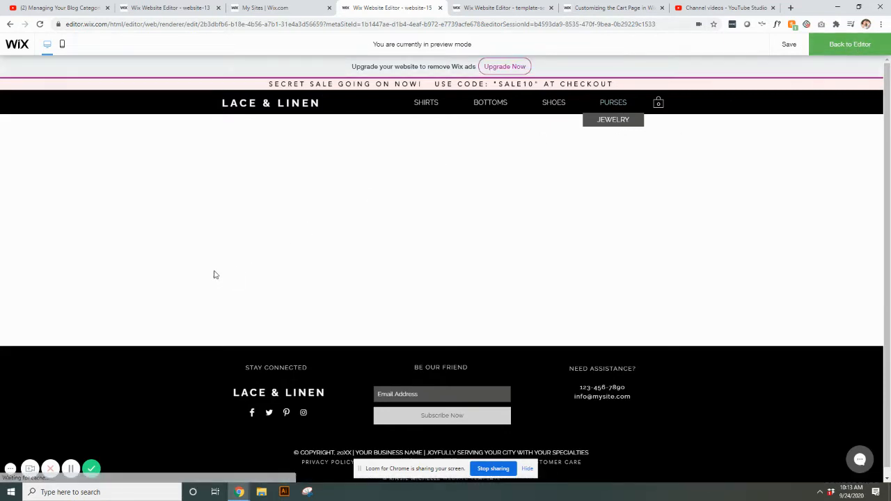
{"action": "left_click", "coordinate": [849, 44]}
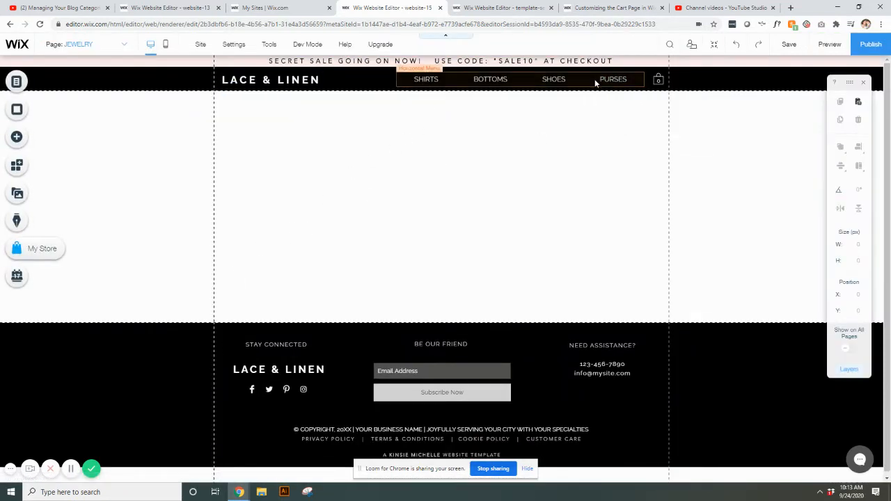
Browse the site pages and the store's Shop pages in Store Manager.
{"action": "left_click", "coordinate": [17, 81]}
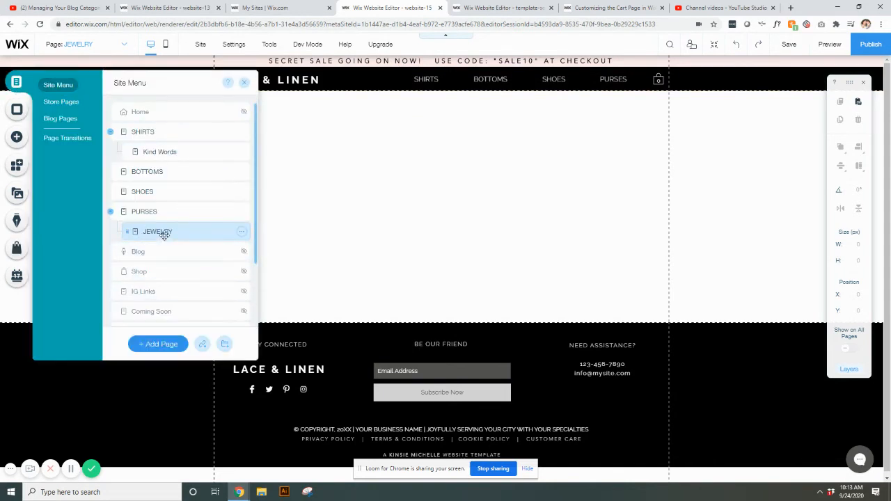
{"action": "mouse_move", "coordinate": [178, 237]}
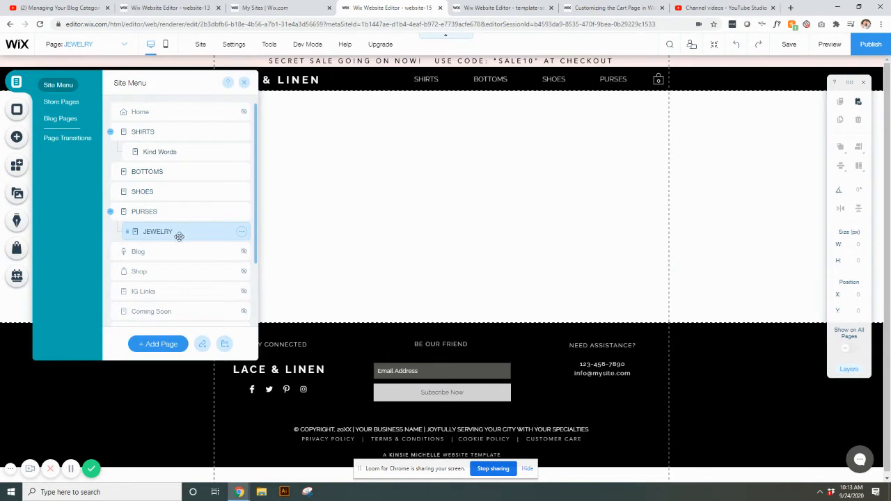
{"action": "mouse_move", "coordinate": [167, 231]}
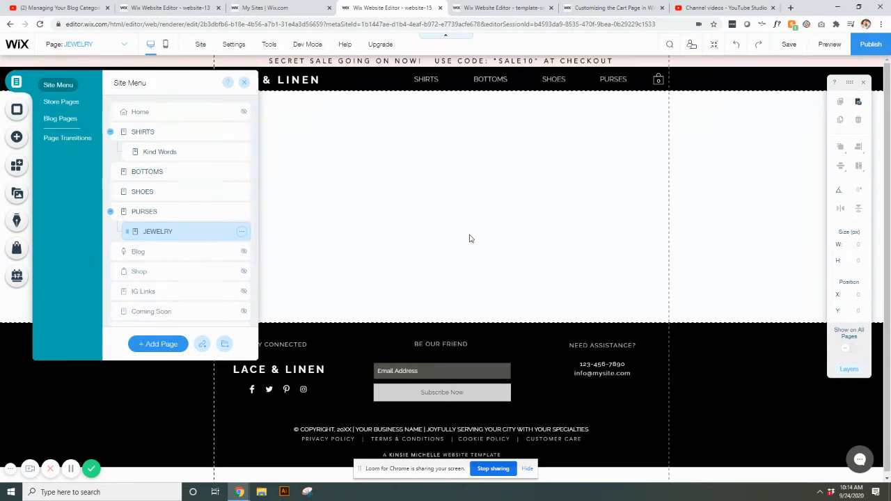
{"action": "left_click", "coordinate": [244, 82]}
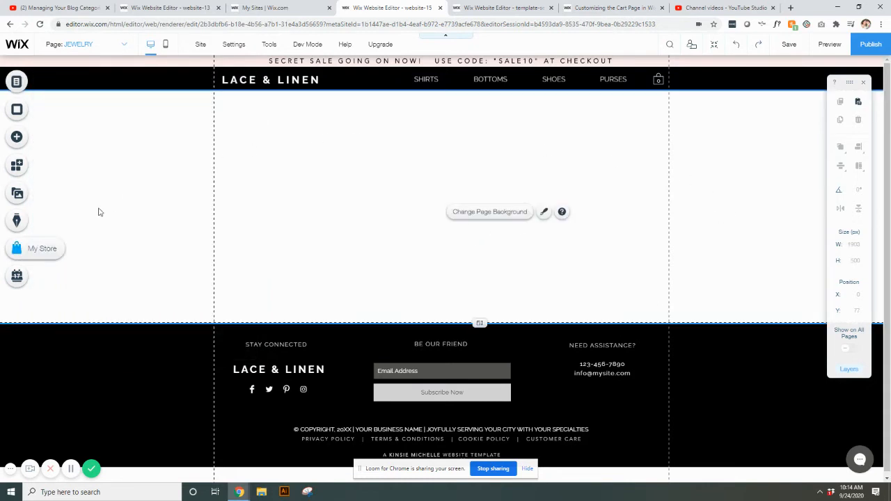
{"action": "mouse_move", "coordinate": [35, 234]}
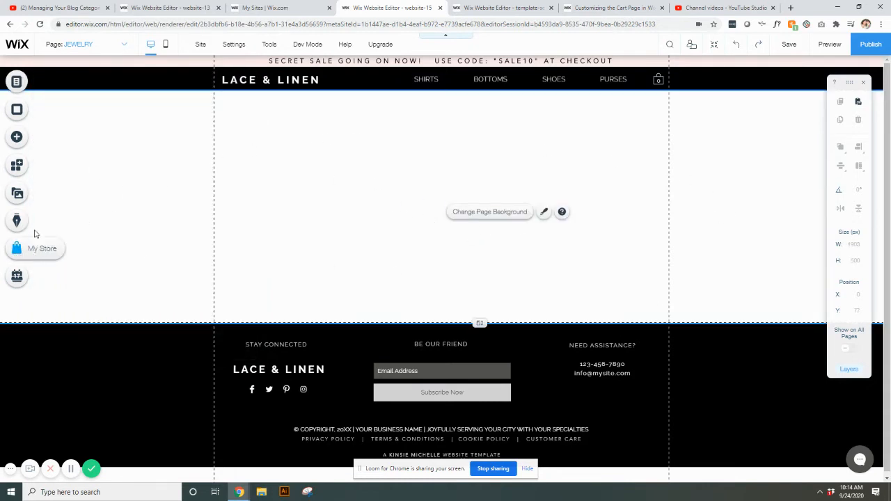
{"action": "left_click", "coordinate": [16, 247]}
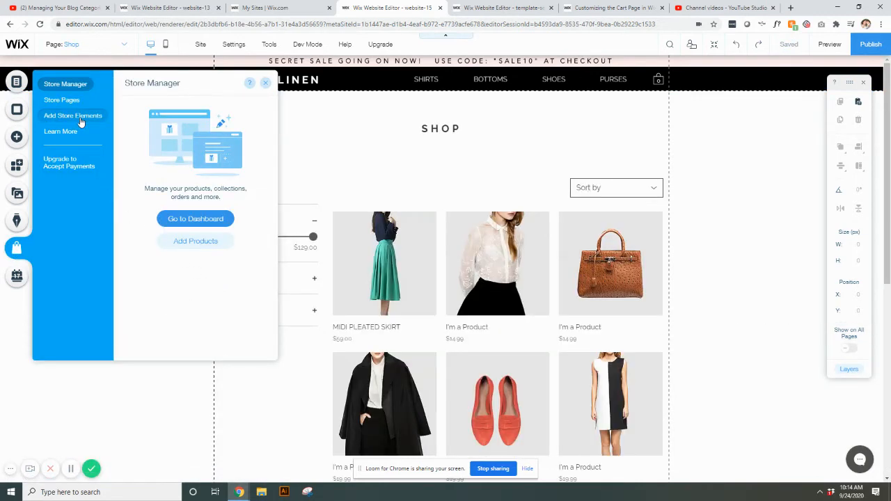
{"action": "left_click", "coordinate": [73, 116]}
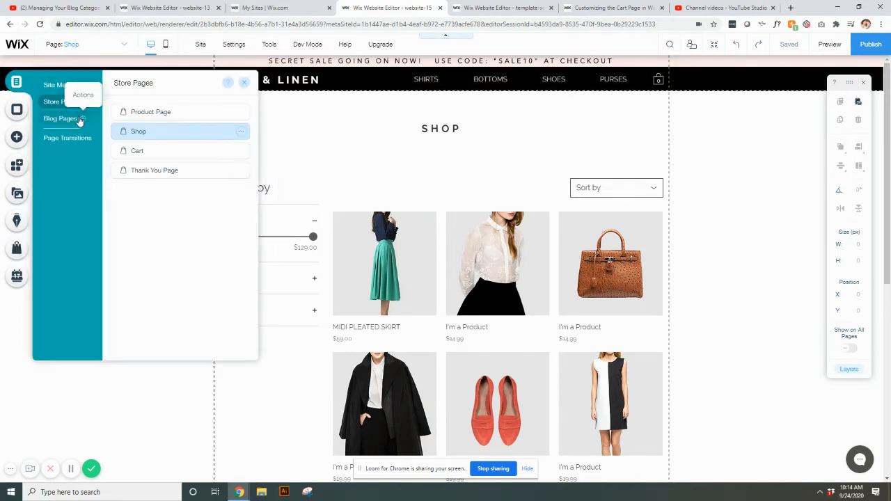
Switch to the blank JEWELRY page and bring up its store tools.
{"action": "left_click", "coordinate": [59, 85]}
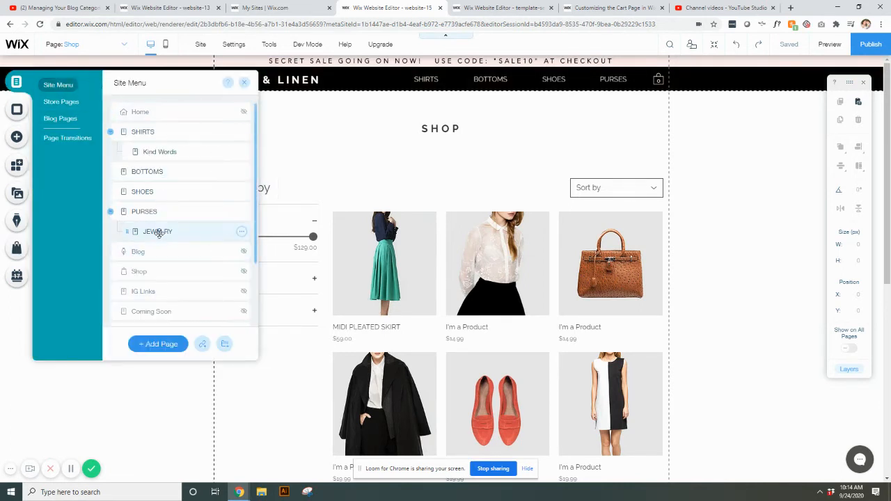
{"action": "left_click", "coordinate": [158, 231]}
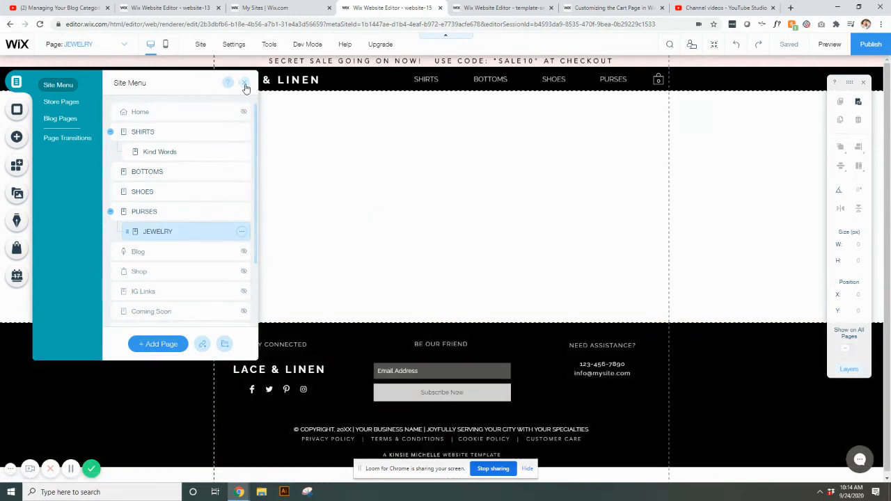
{"action": "left_click", "coordinate": [17, 248]}
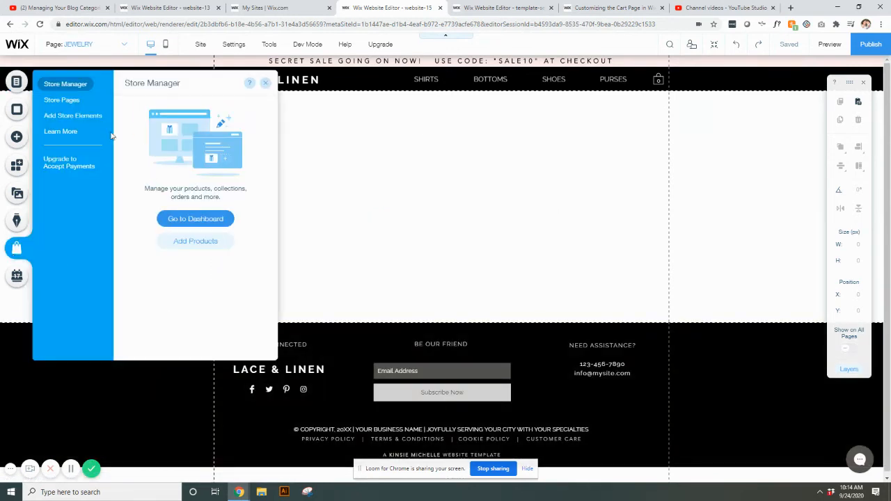
Place a Grid Gallery of store products on the JEWELRY page and show its settings.
{"action": "left_click", "coordinate": [72, 116]}
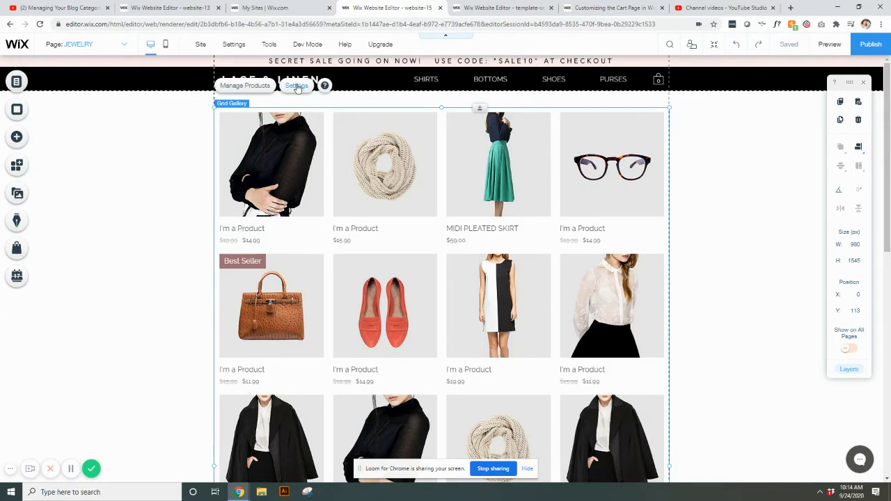
{"action": "left_click", "coordinate": [296, 84]}
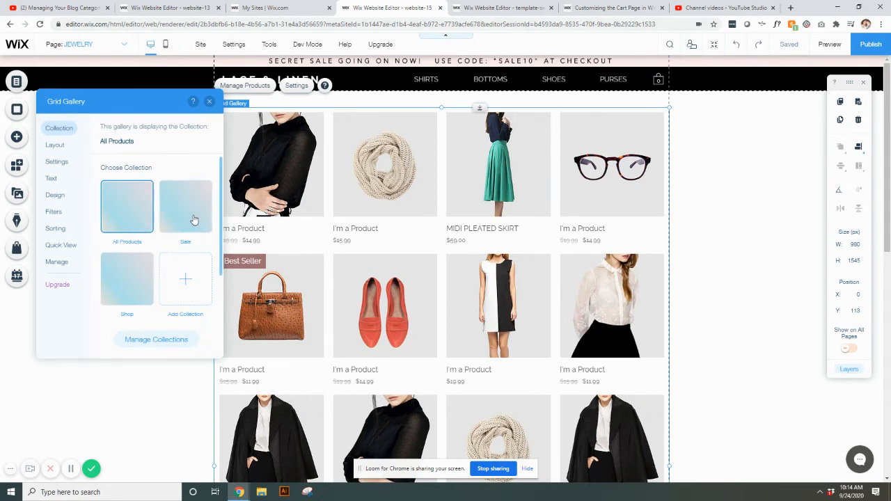
Set the gallery's collection to Sale instead of all products.
{"action": "left_click", "coordinate": [185, 206]}
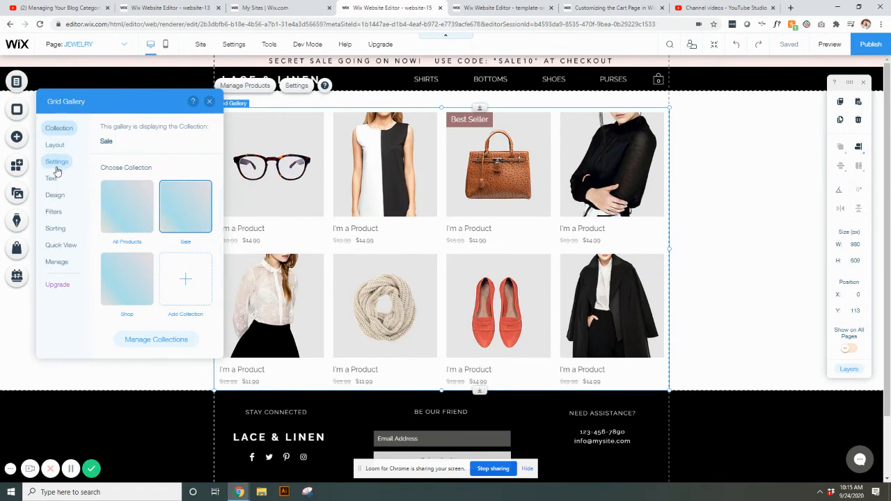
{"action": "mouse_move", "coordinate": [59, 220]}
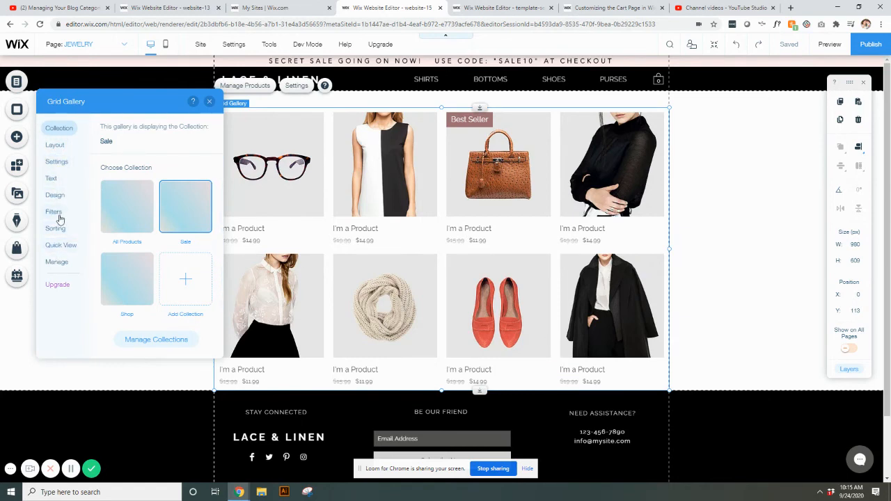
Switch on the Filter by sidebar with Price, Color and Size for the gallery.
{"action": "left_click", "coordinate": [53, 212]}
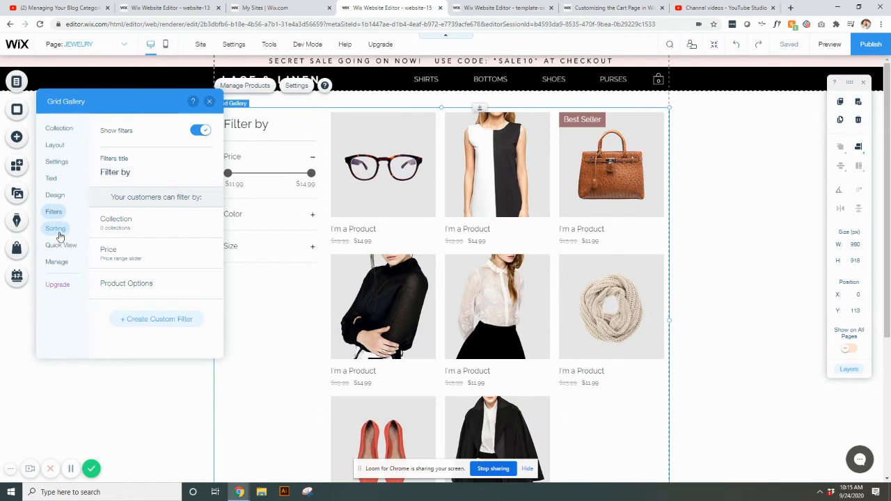
{"action": "left_click", "coordinate": [56, 228]}
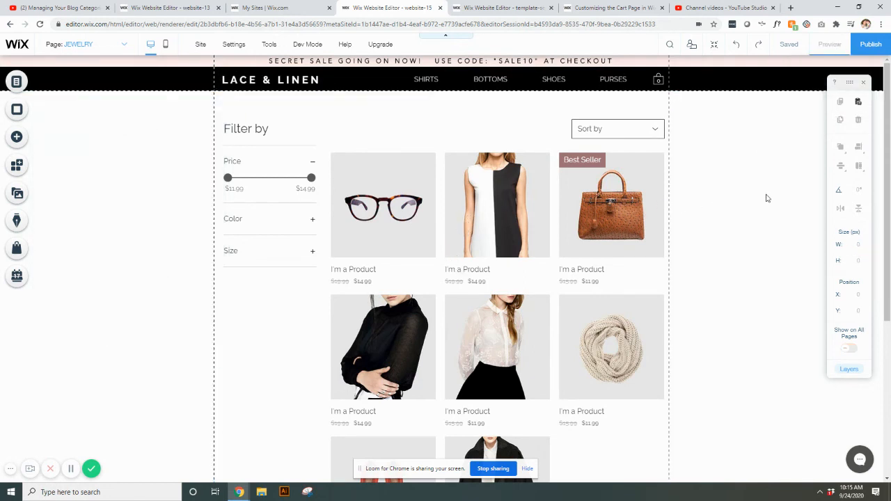
Preview the JEWELRY page with its filtered Sale gallery as visitors see it.
{"action": "left_click", "coordinate": [829, 43]}
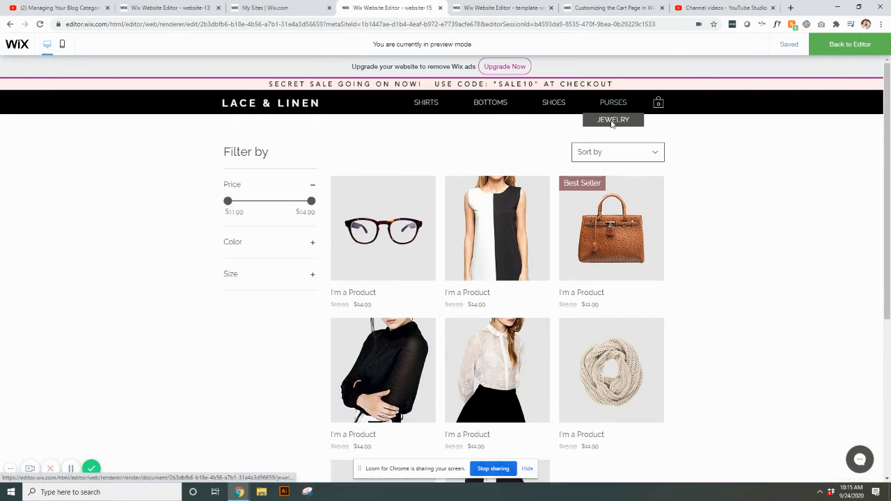
{"action": "mouse_move", "coordinate": [732, 359]}
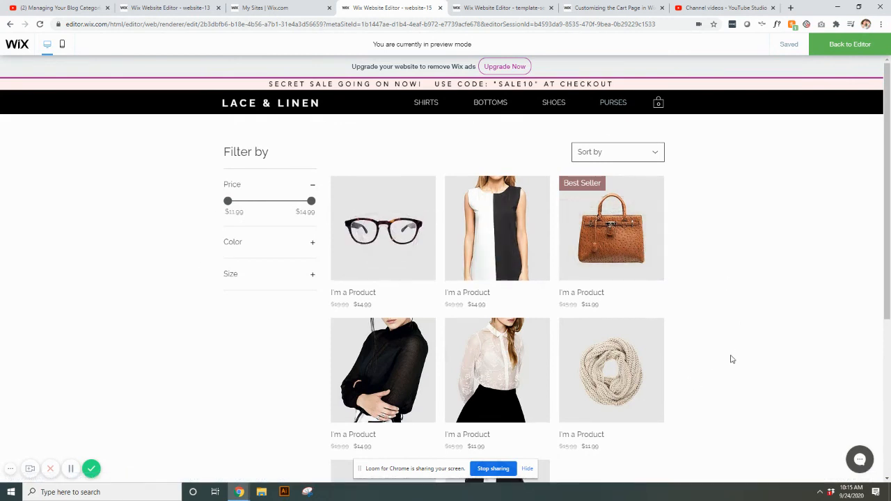
{"action": "mouse_move", "coordinate": [612, 103]}
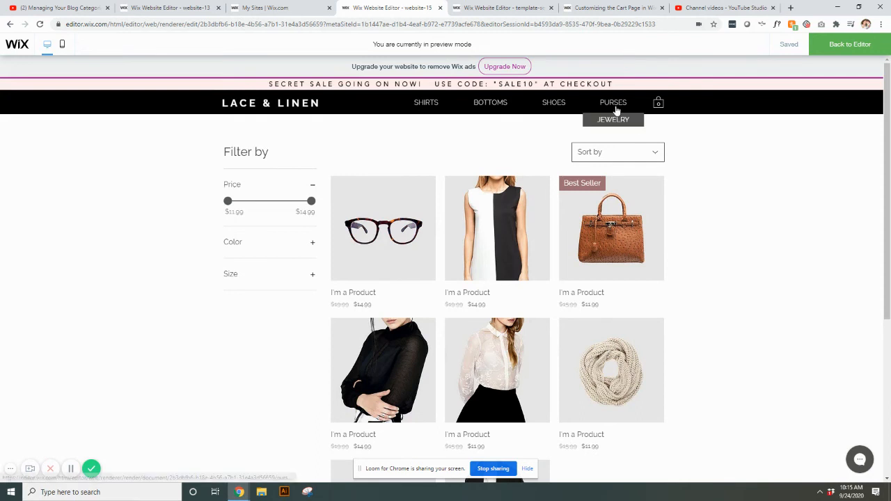
{"action": "mouse_move", "coordinate": [710, 316]}
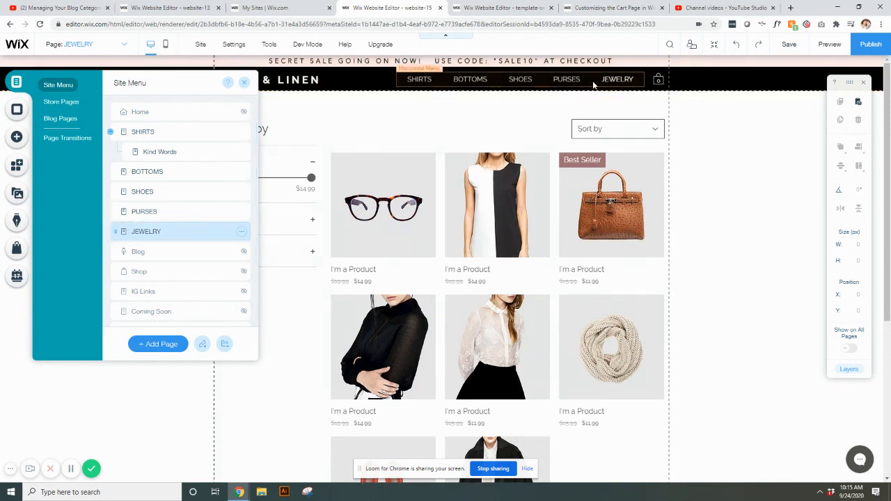
{"action": "mouse_move", "coordinate": [605, 82]}
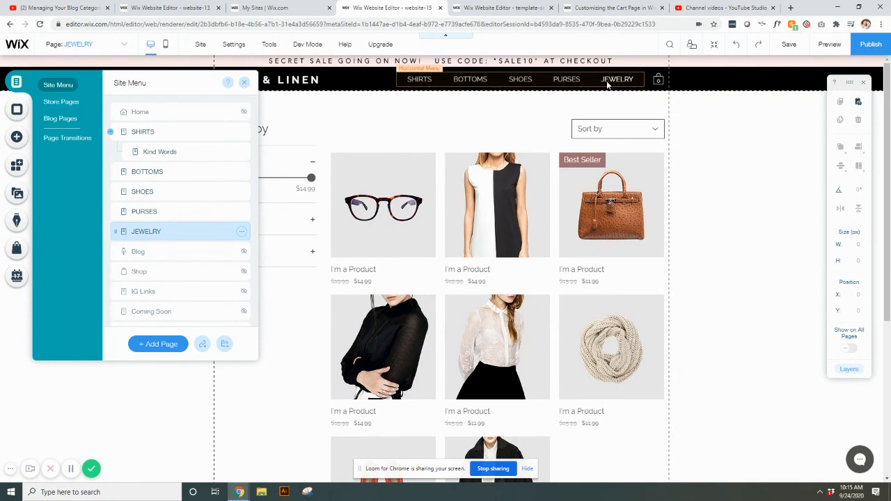